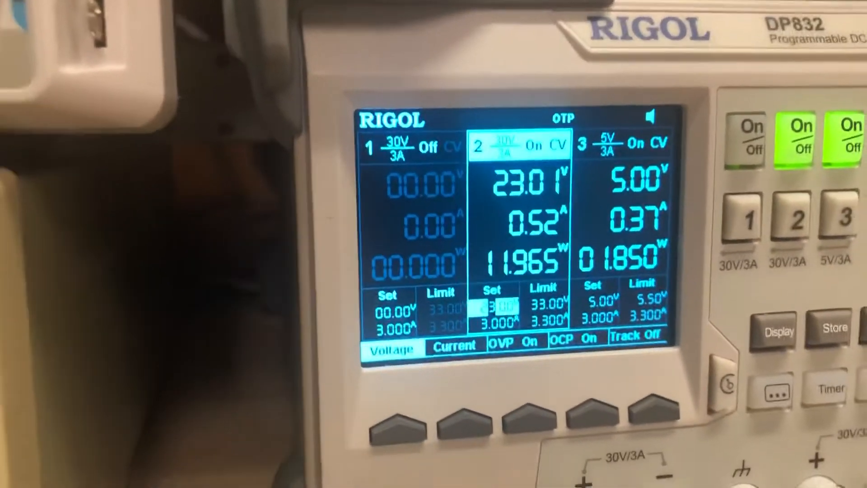
mouse_move(433, 244)
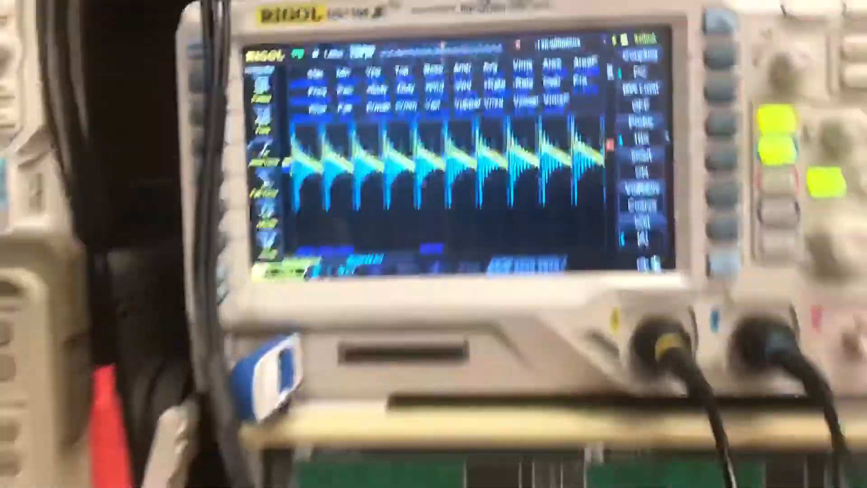